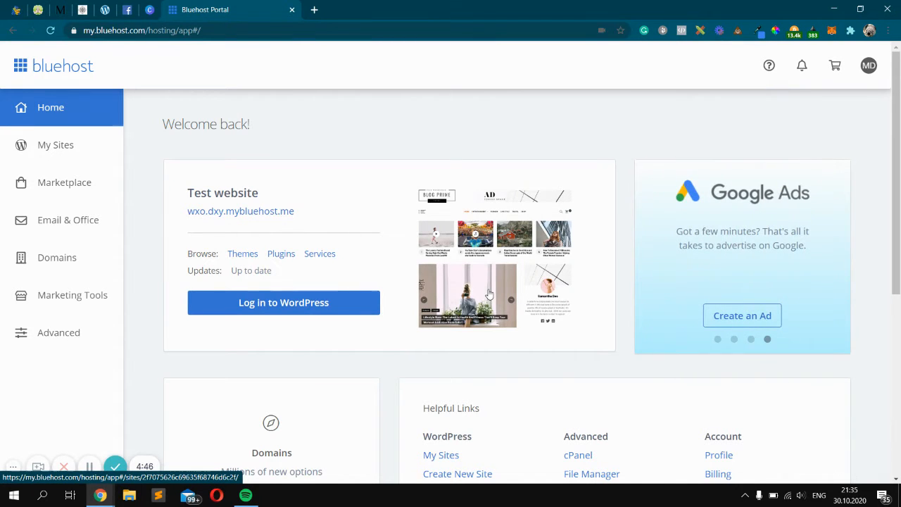
# Show the My Sites list of the account's websites, including the test website
pyautogui.click(55, 143)
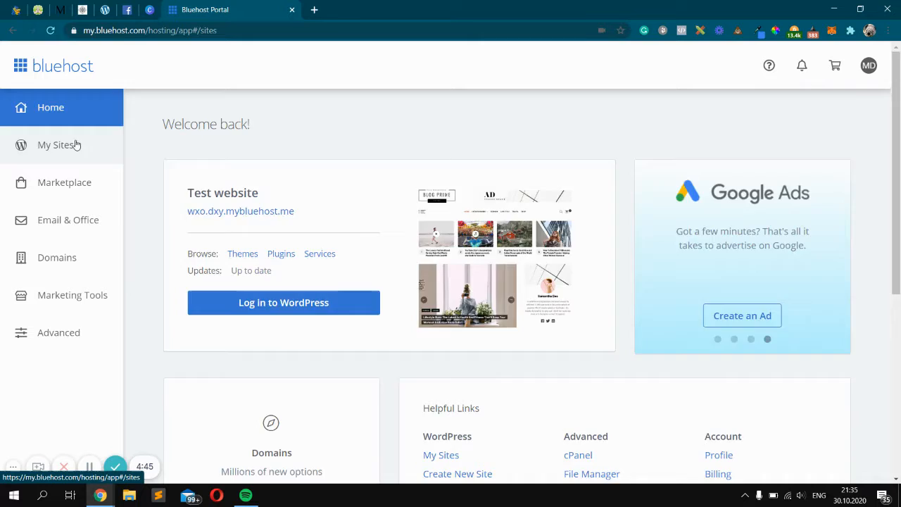
pyautogui.click(55, 144)
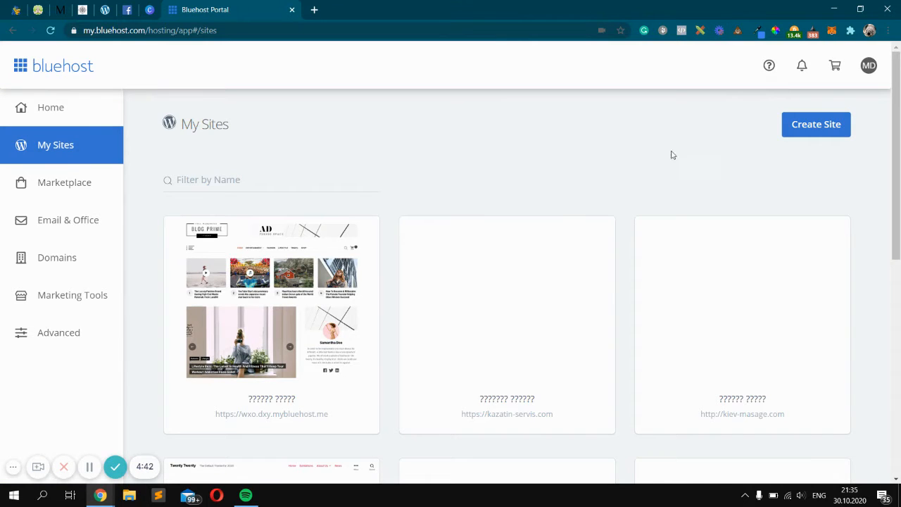
pyautogui.doubleClick(206, 124)
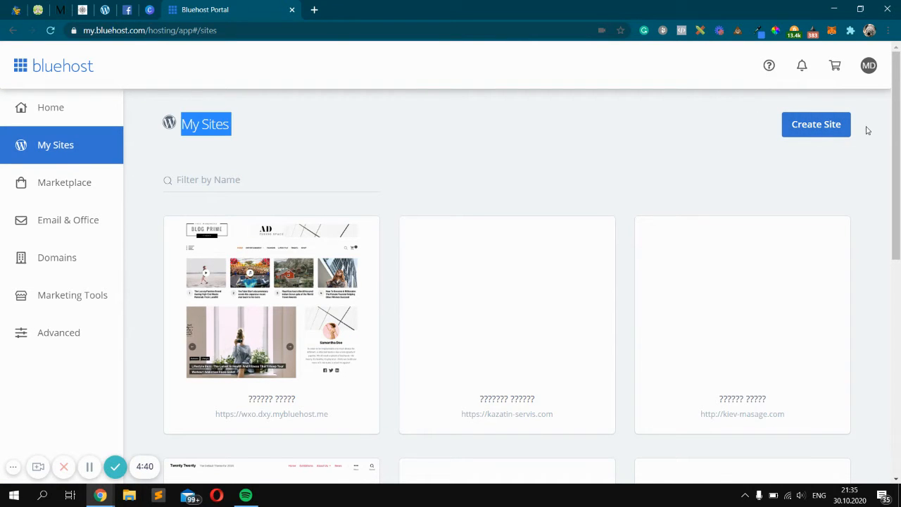
# Create a WordPress site with name 'Website name' and tagline 'Website description'
pyautogui.click(817, 124)
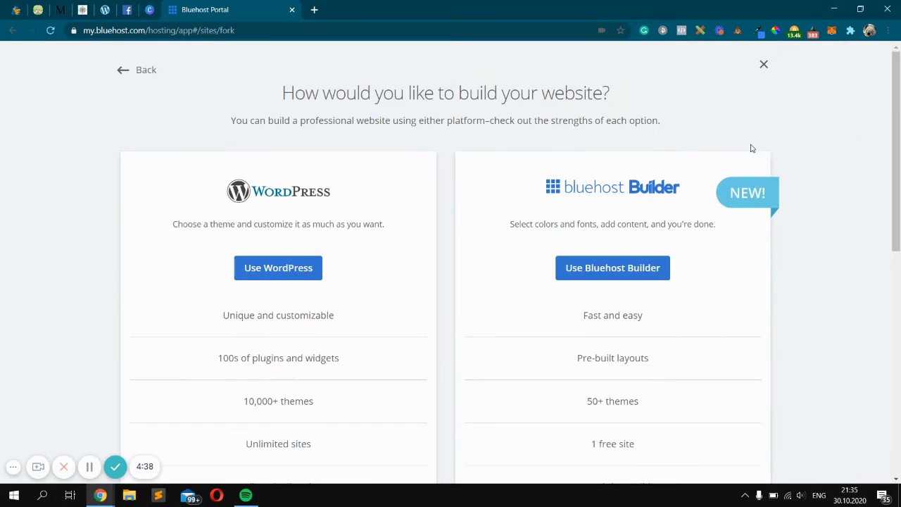
pyautogui.scroll(-3)
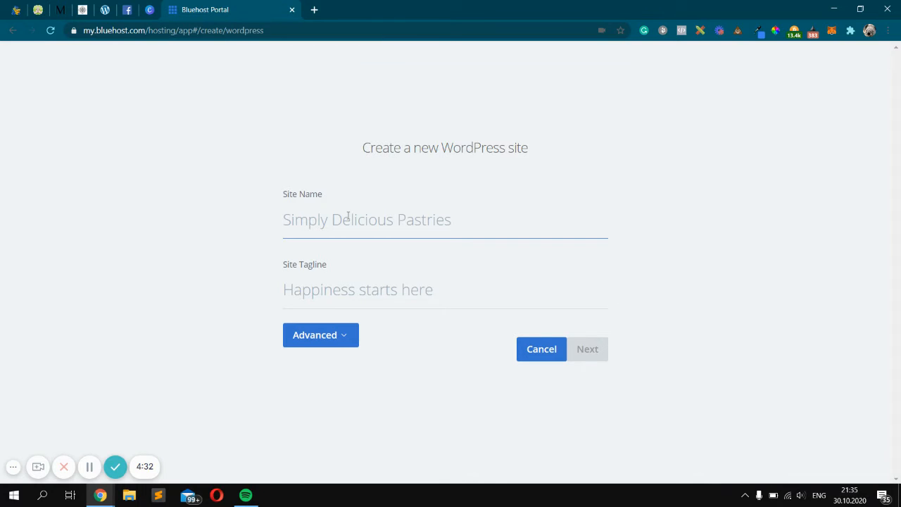
pyautogui.write('W')
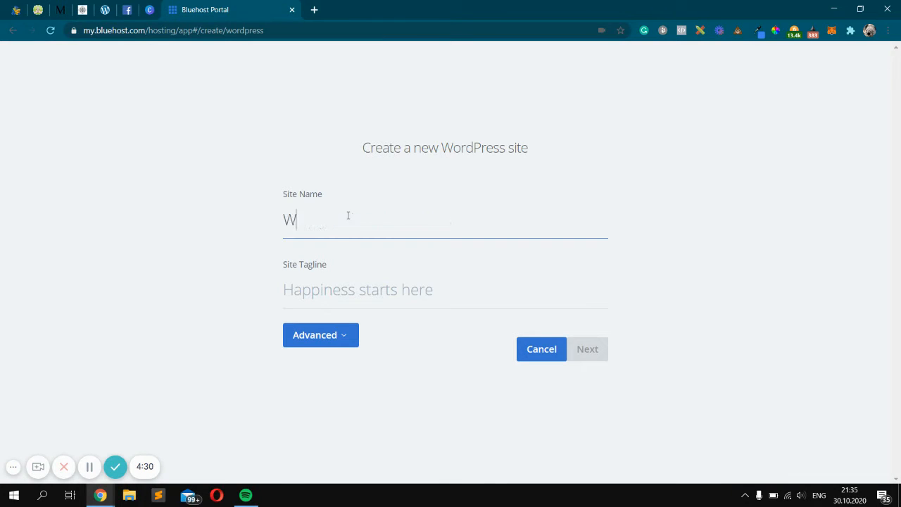
pyautogui.write('ebsite name')
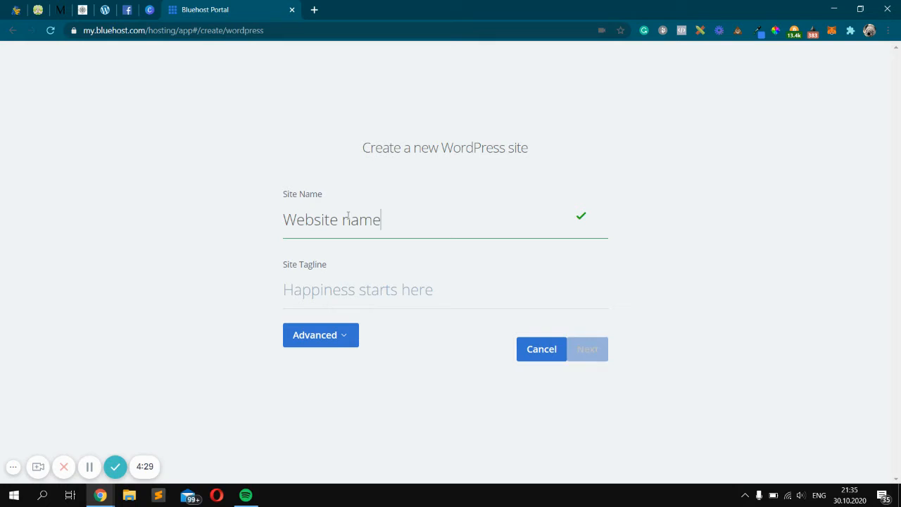
pyautogui.write('We')
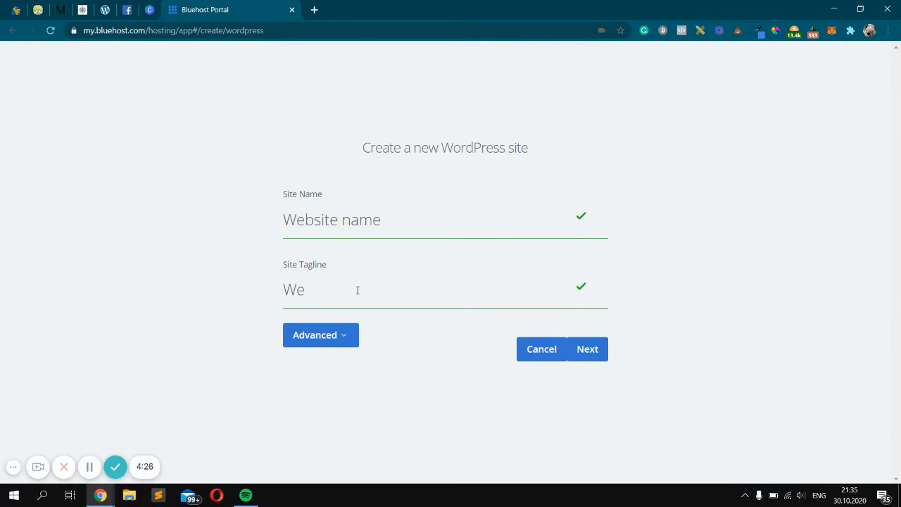
pyautogui.write('Website desc')
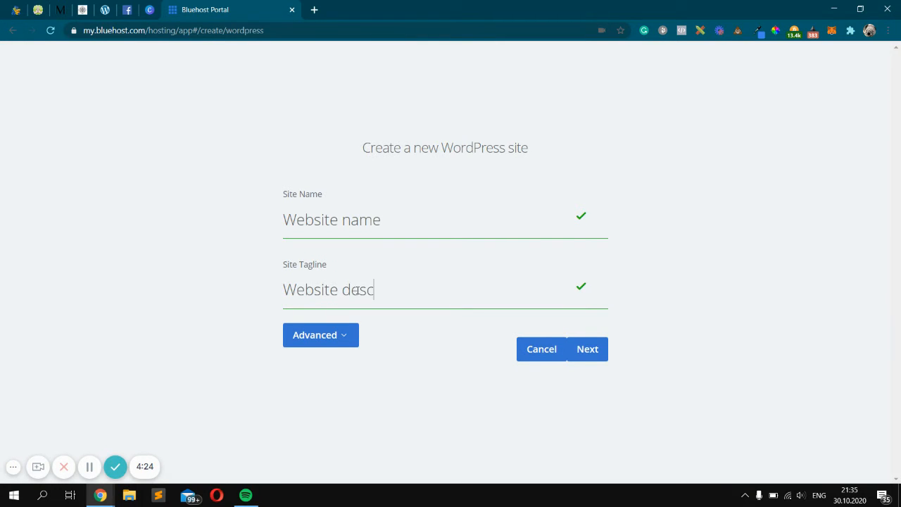
pyautogui.write('ription')
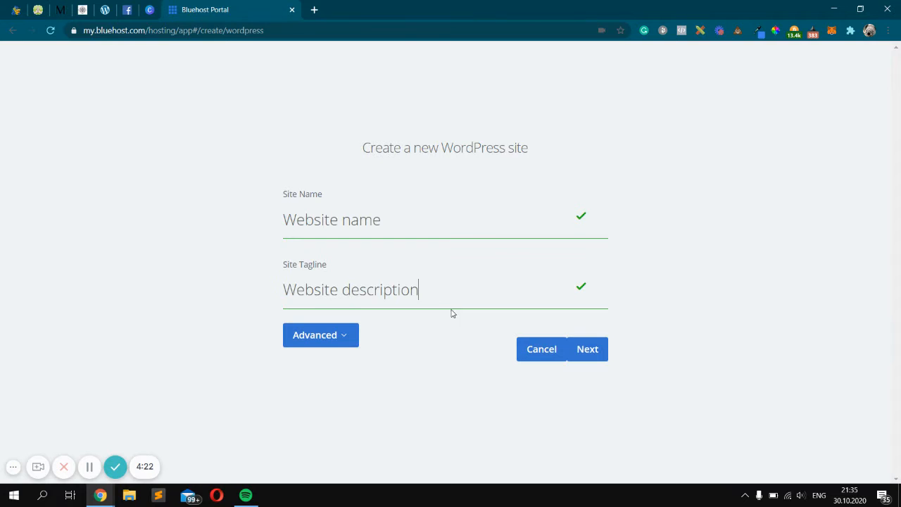
pyautogui.moveTo(587, 349)
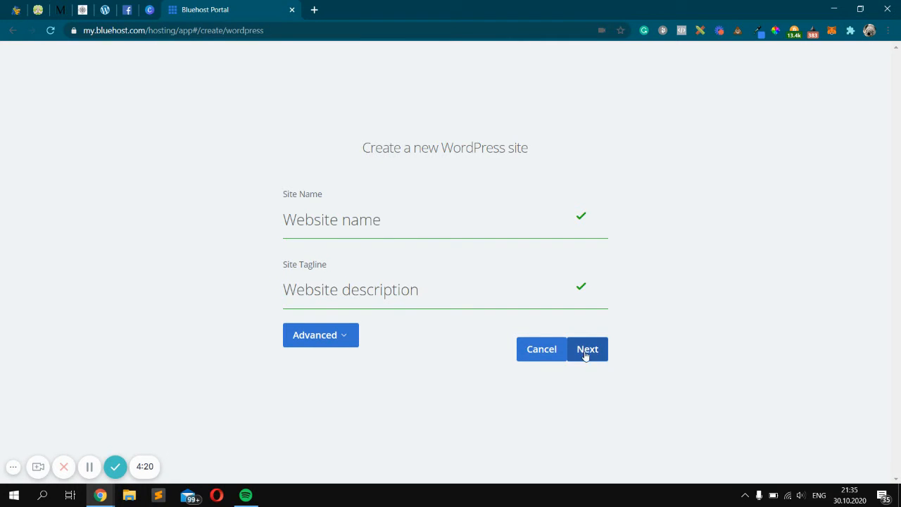
pyautogui.click(321, 335)
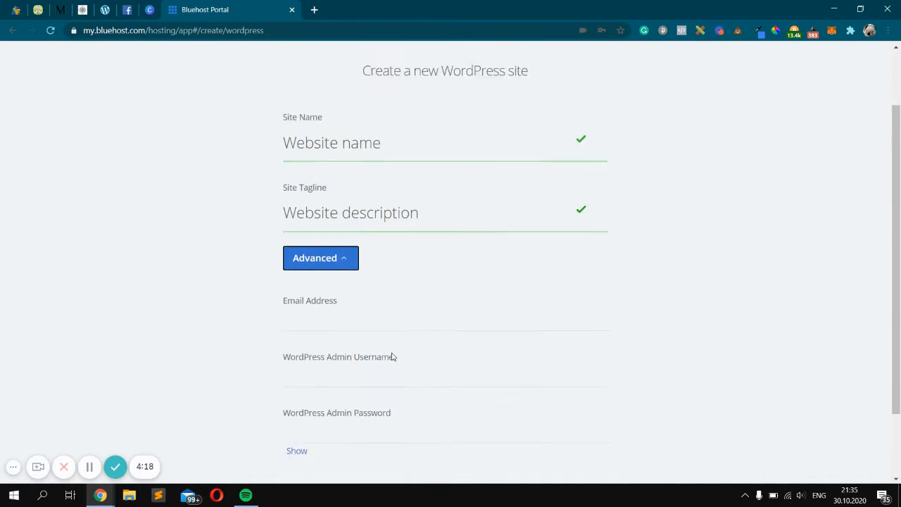
pyautogui.scroll(-3)
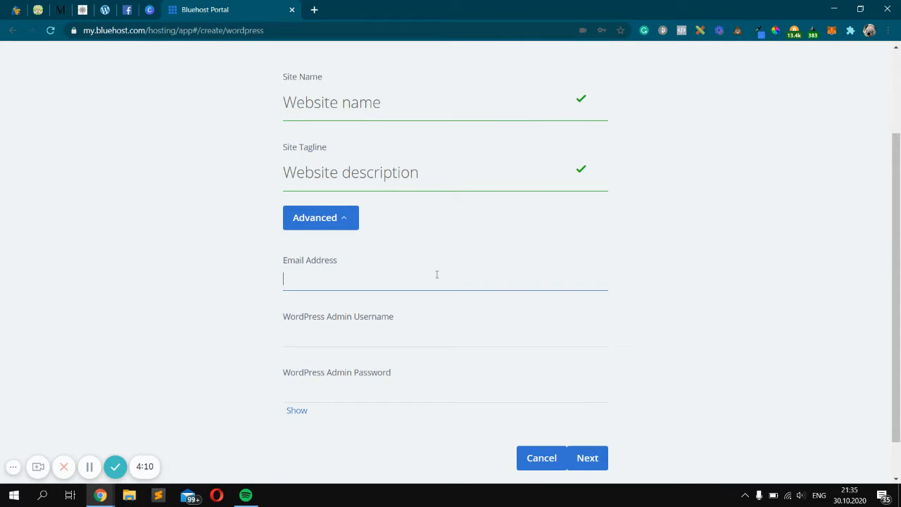
pyautogui.click(322, 217)
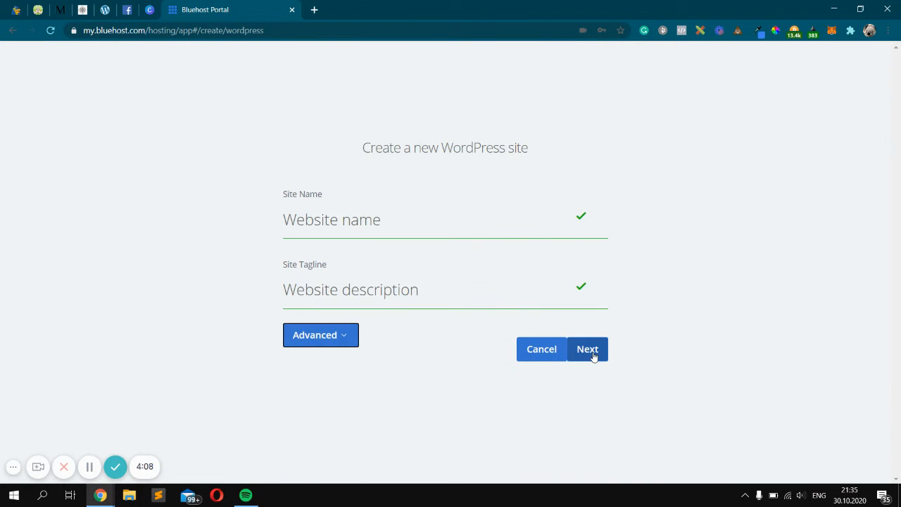
# Choose the default wxo.dxy.mybluehost.me domain with directory 'wordpresstest'
pyautogui.click(587, 349)
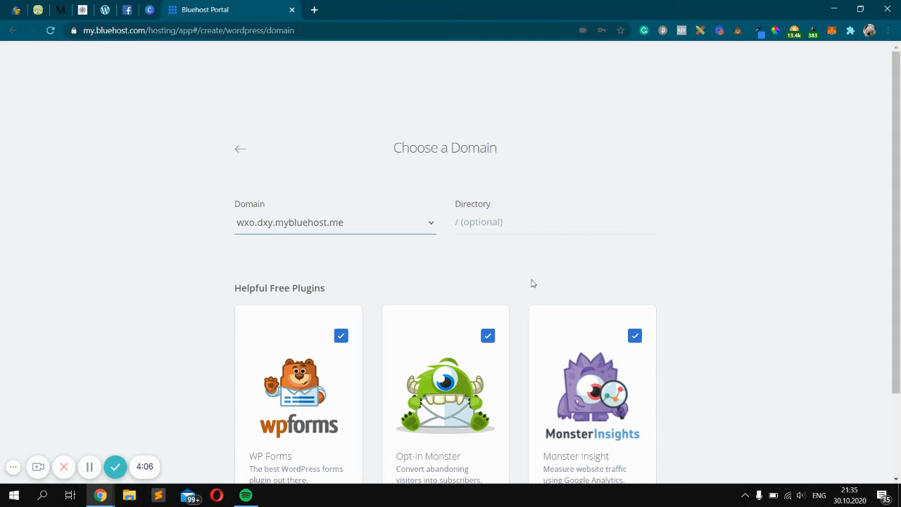
pyautogui.doubleClick(445, 148)
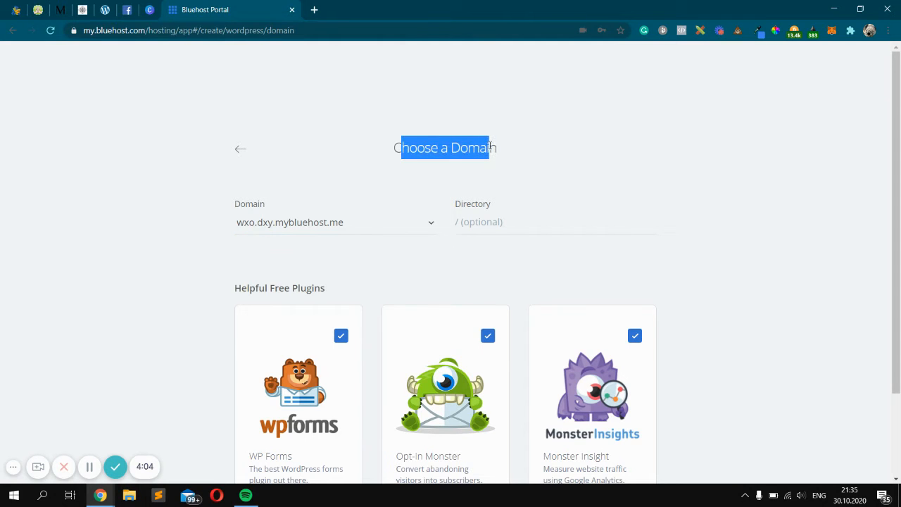
pyautogui.click(429, 222)
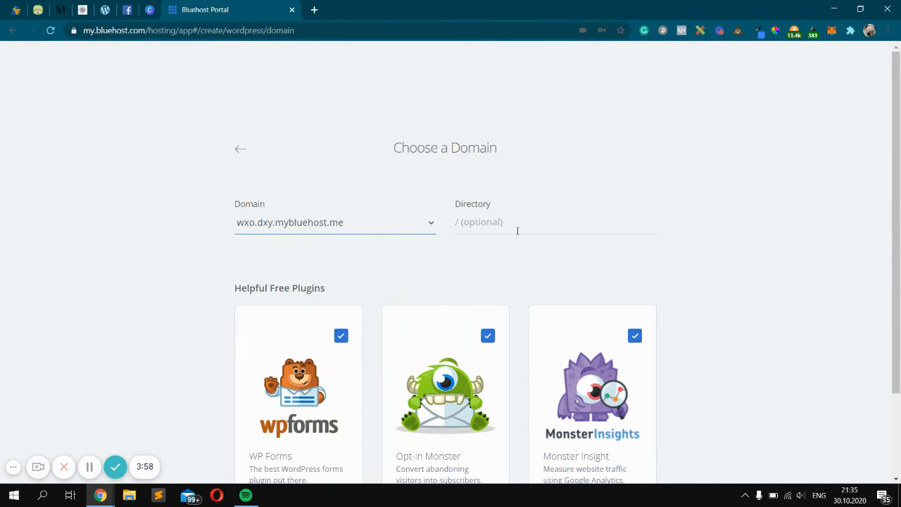
pyautogui.write('wordpre')
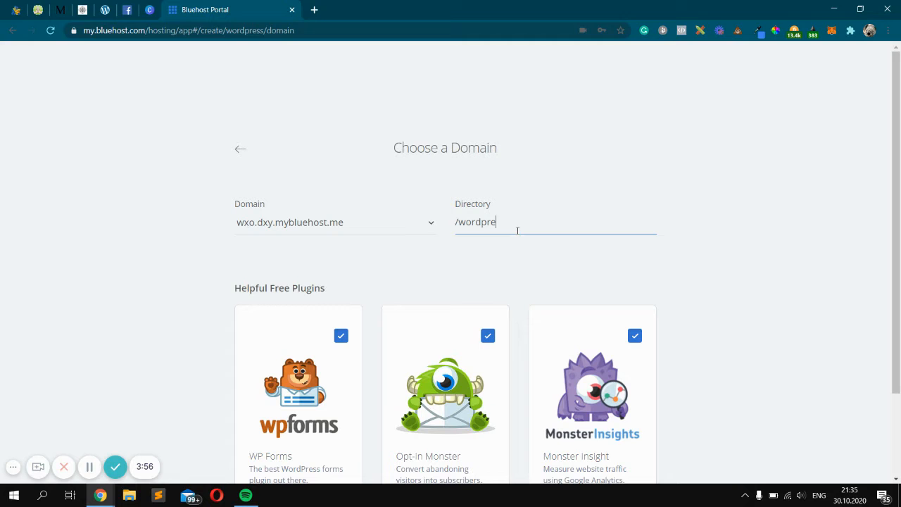
pyautogui.write('sstest')
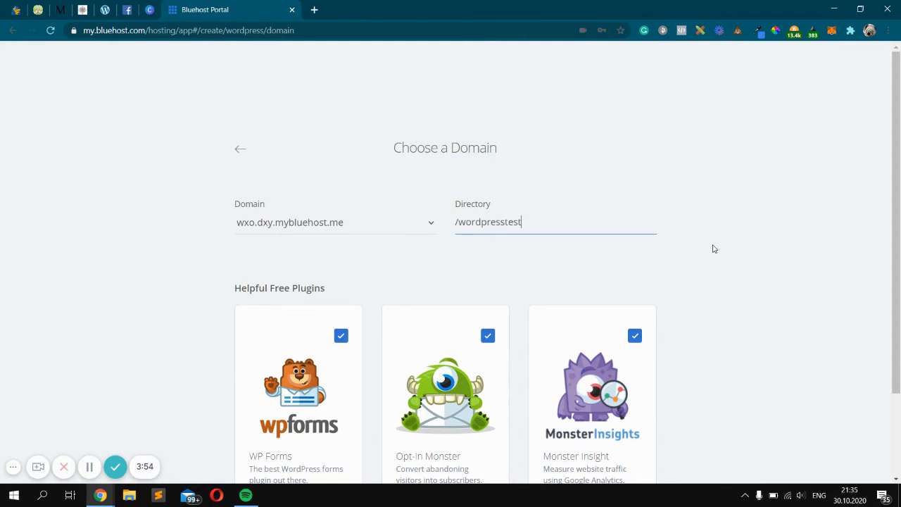
pyautogui.scroll(-3)
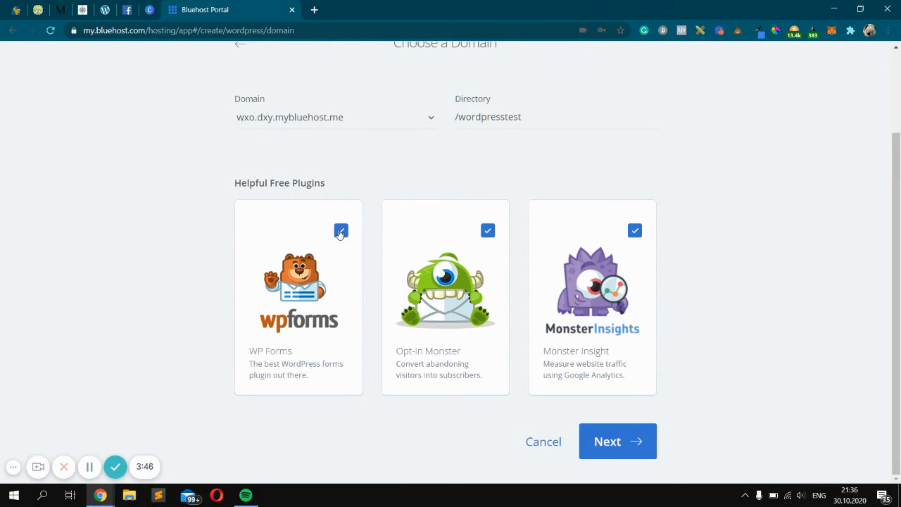
# Uncheck WP Forms and Opt-in Monster plugins and start installing the site
pyautogui.click(341, 231)
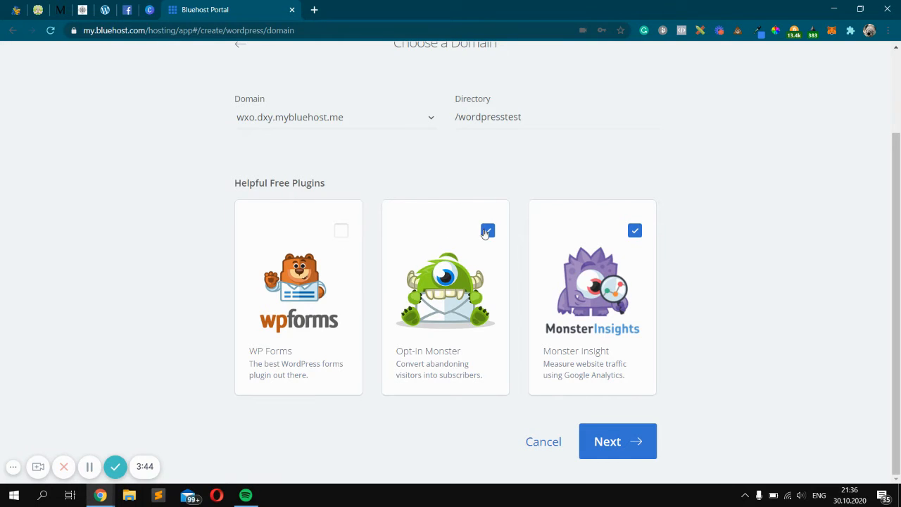
pyautogui.click(487, 231)
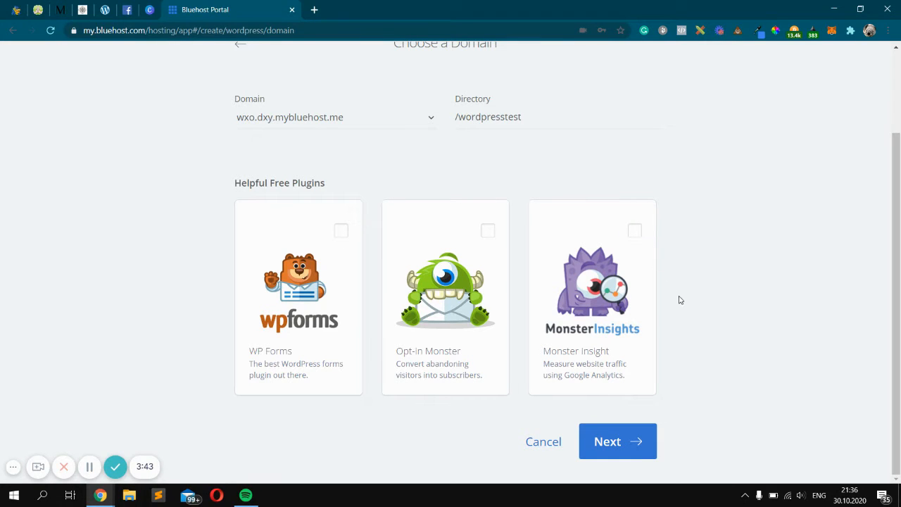
pyautogui.moveTo(618, 442)
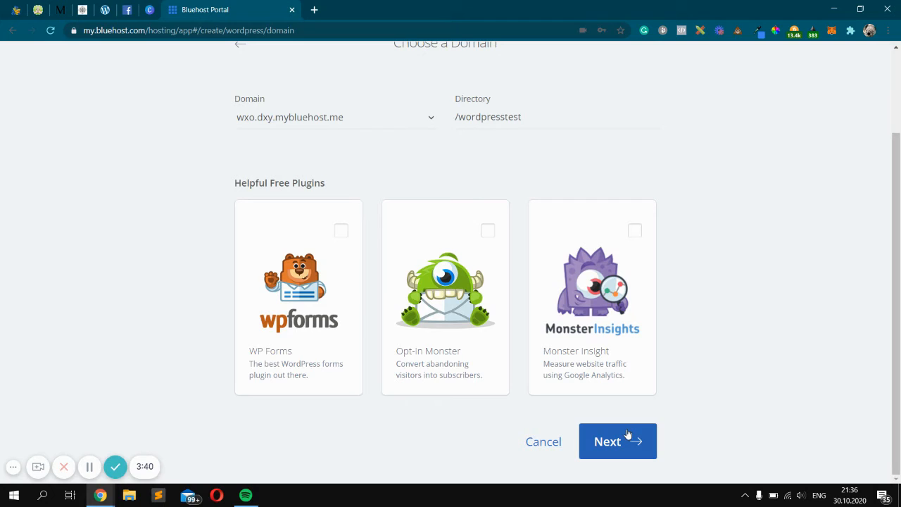
pyautogui.click(617, 442)
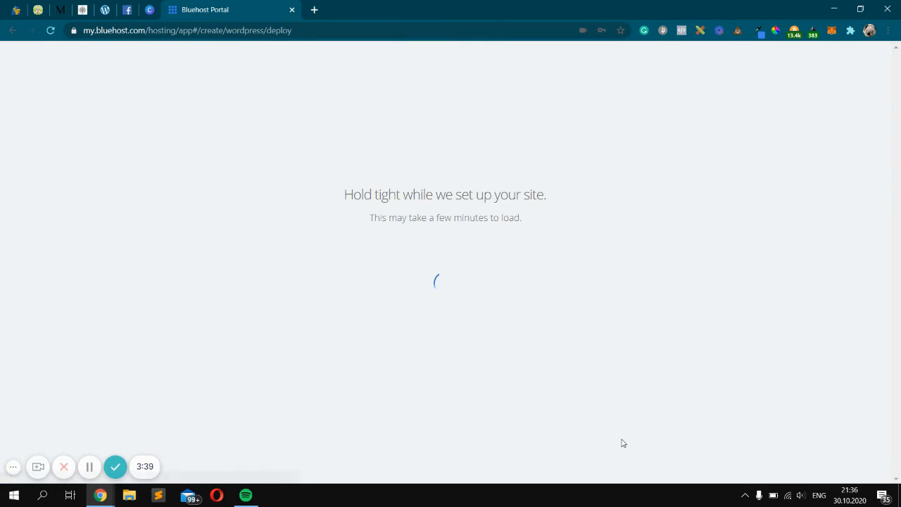
pyautogui.moveTo(588, 380)
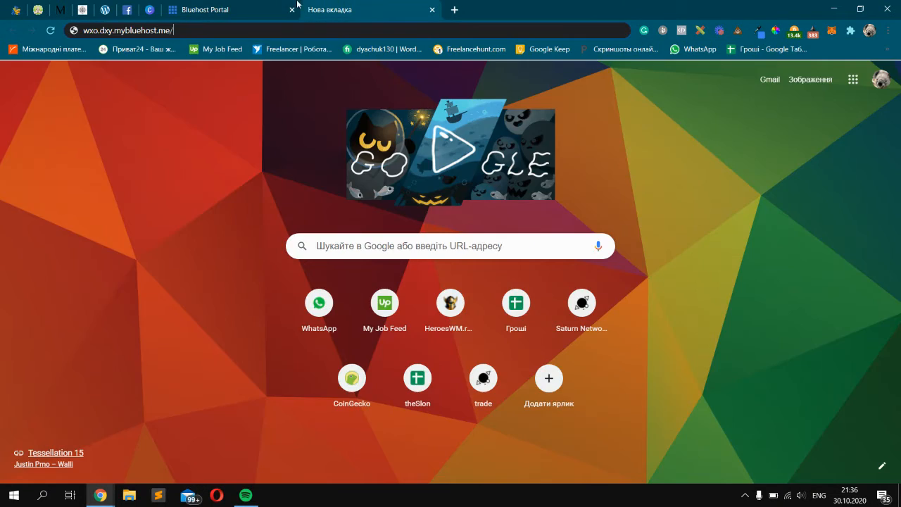
# Return to the Bluehost tab showing the 'WordPress installed successfully' login details
pyautogui.click(204, 9)
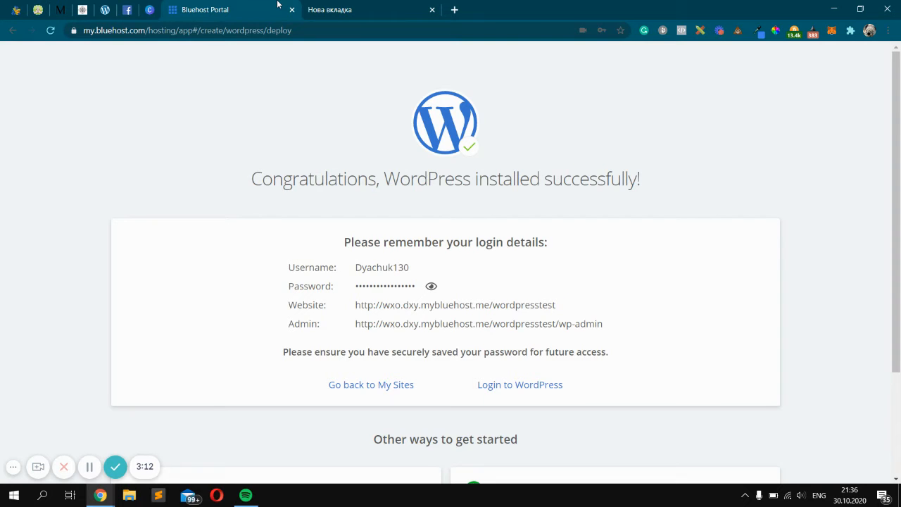
pyautogui.moveTo(416, 272)
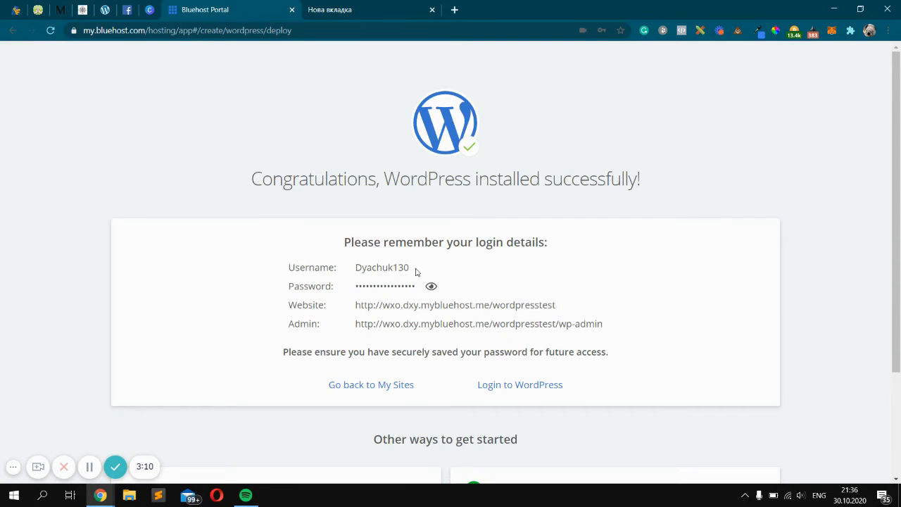
# Reveal the site's password and select the username, password and wordpresstest address
pyautogui.doubleClick(383, 268)
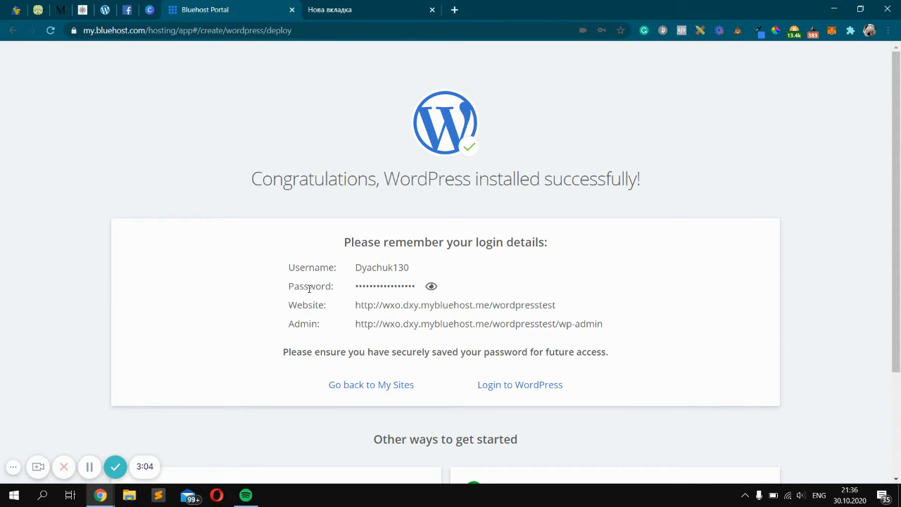
pyautogui.click(431, 286)
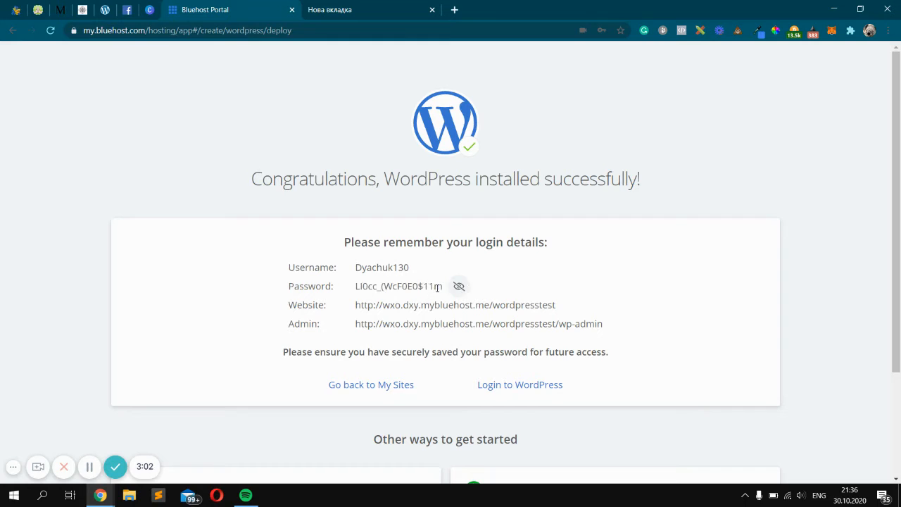
pyautogui.doubleClick(397, 285)
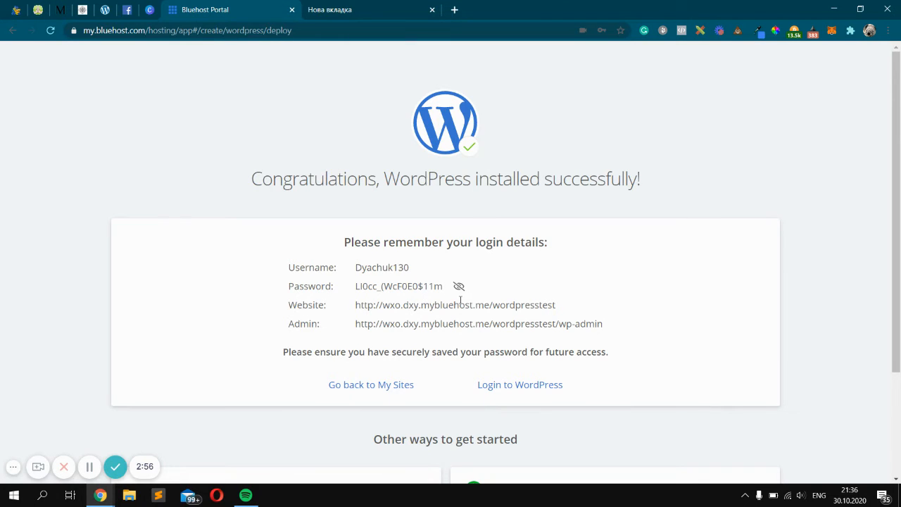
pyautogui.doubleClick(455, 304)
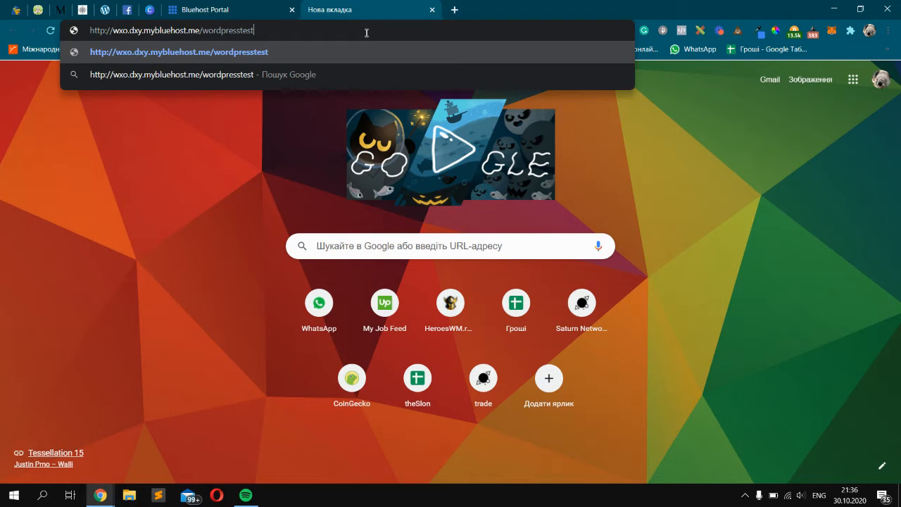
# Load the wordpresstest address to display the site's Coming Soon page
pyautogui.press('Return')
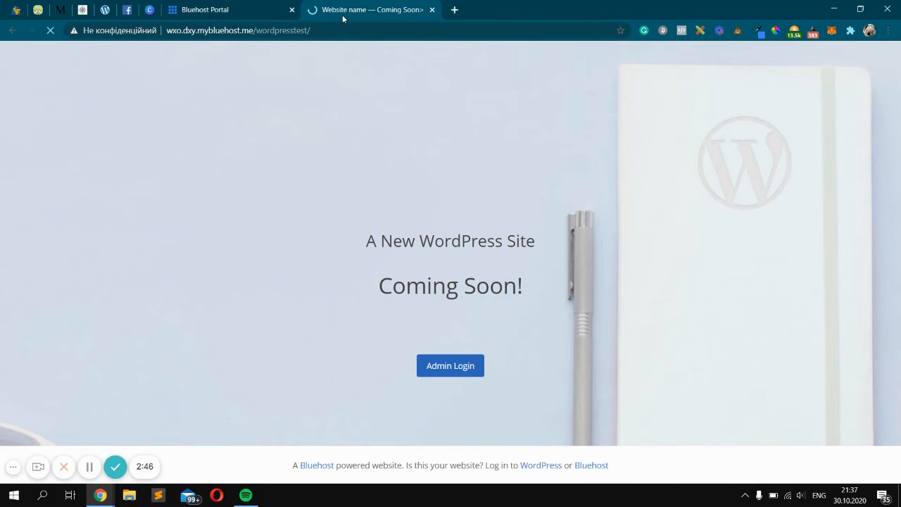
pyautogui.moveTo(372, 10)
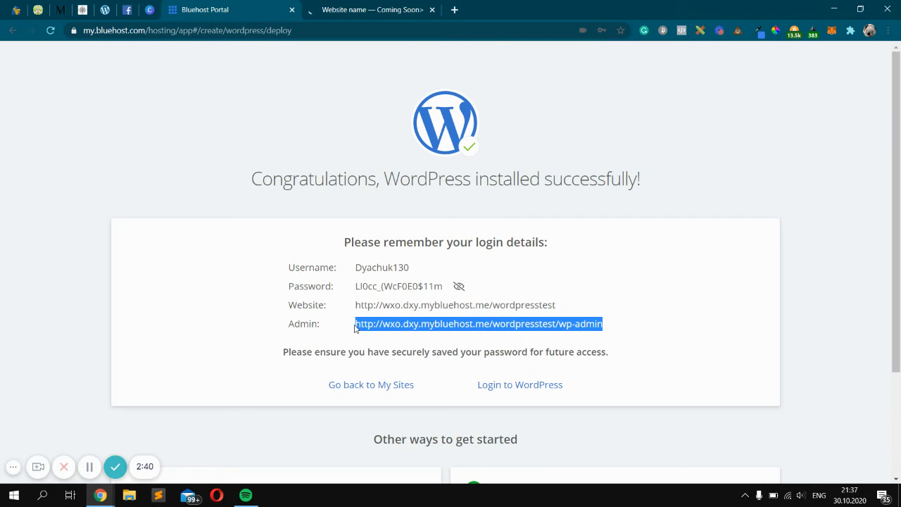
# Log in to the wordpresstest wp-admin page with the installation username and password
pyautogui.click(372, 9)
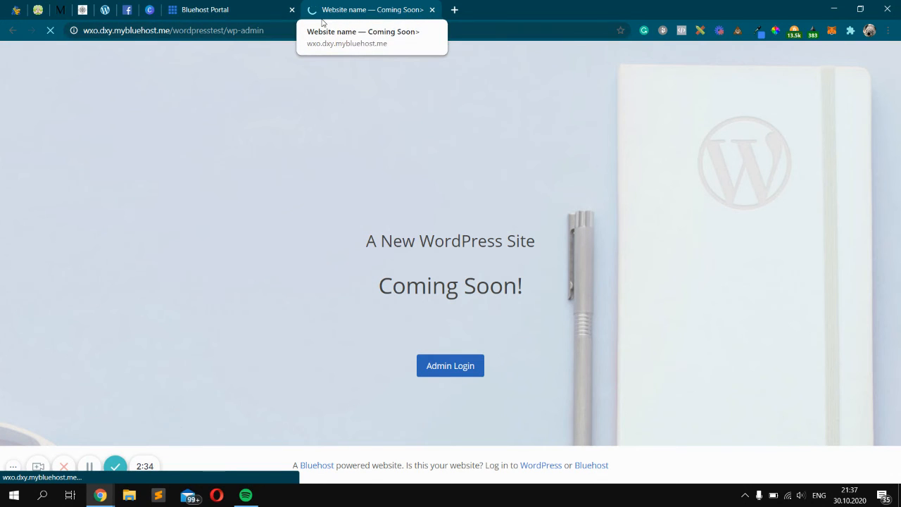
pyautogui.click(205, 8)
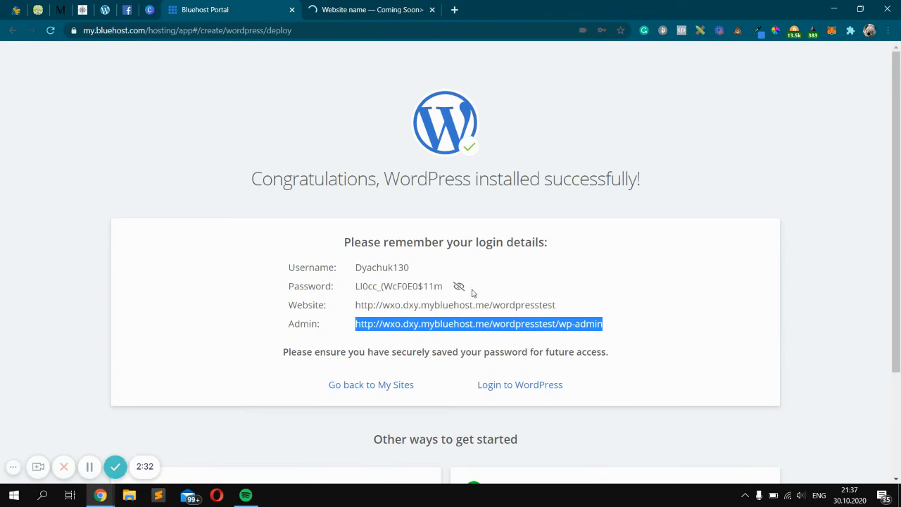
pyautogui.doubleClick(381, 267)
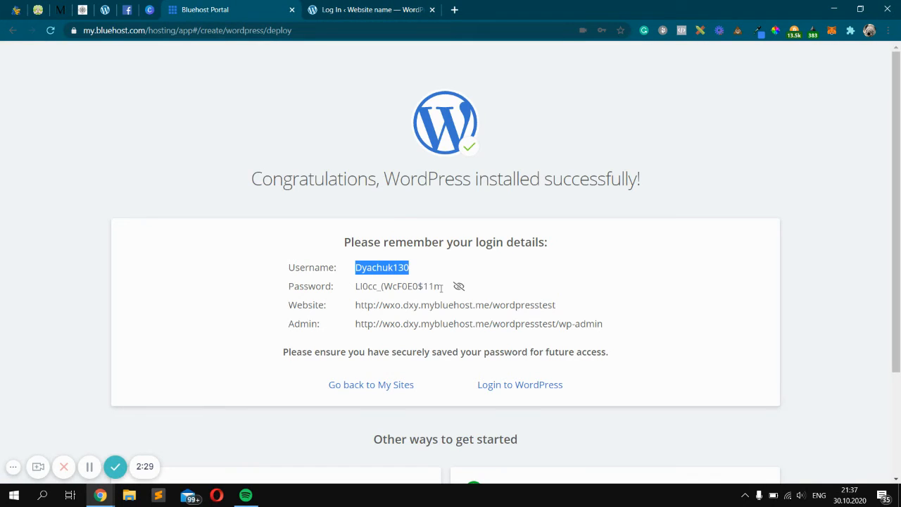
pyautogui.click(520, 384)
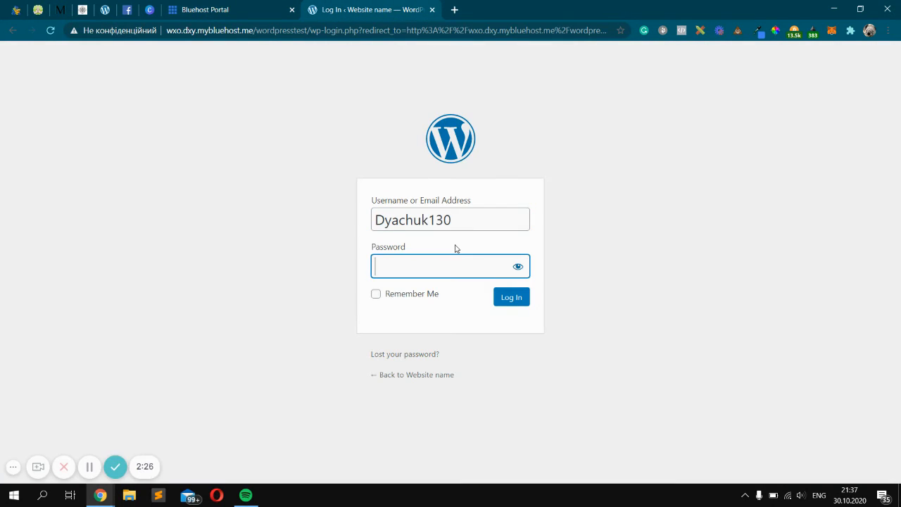
pyautogui.click(512, 296)
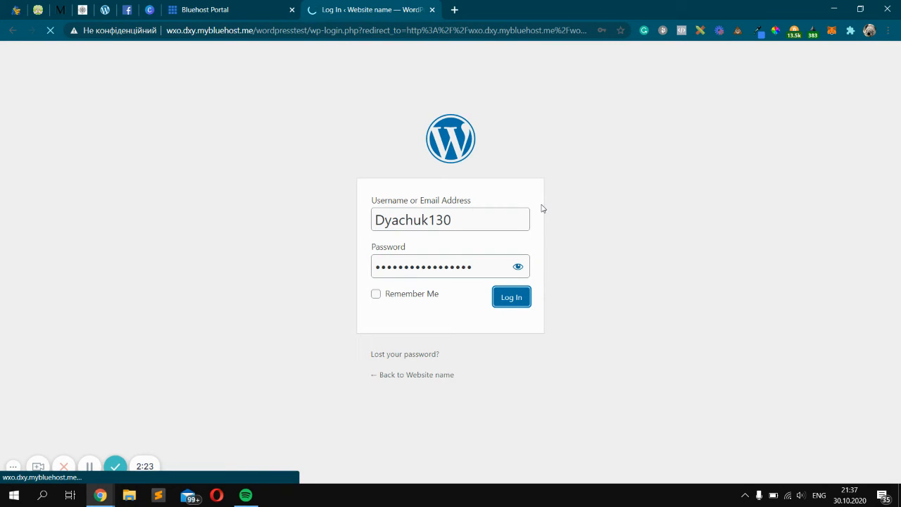
pyautogui.click(511, 296)
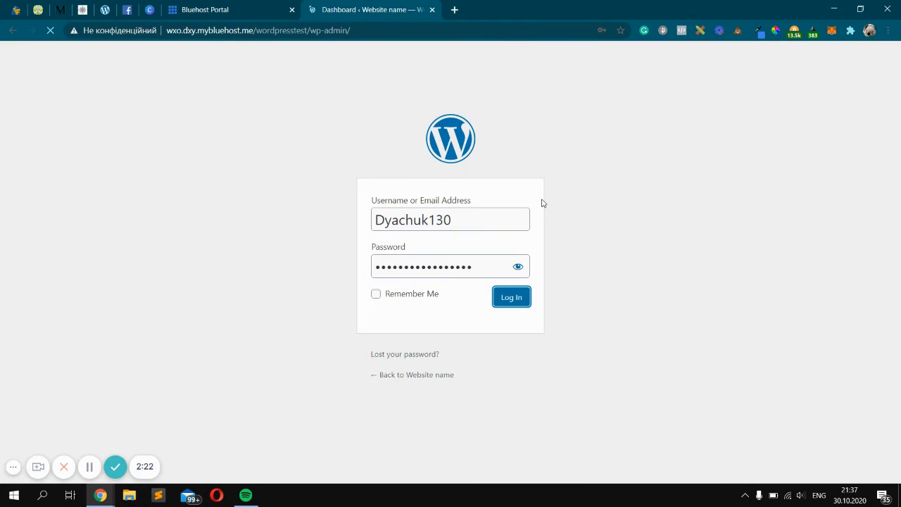
# Load the WordPress dashboard and view the installed plugins list
pyautogui.click(511, 296)
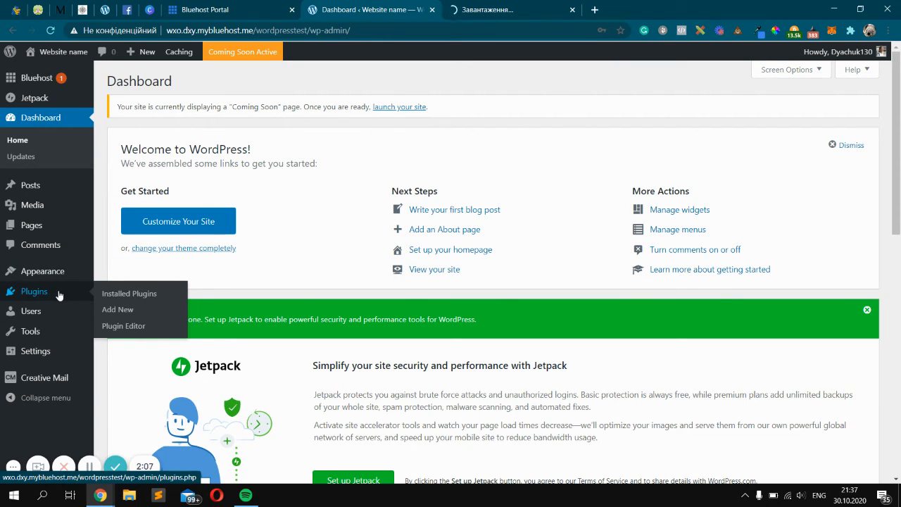
pyautogui.moveTo(130, 116)
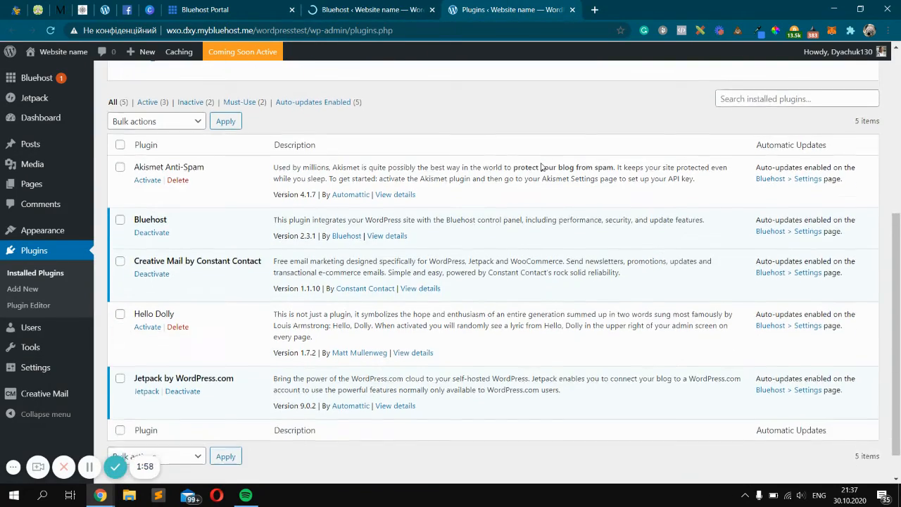
pyautogui.scroll(3)
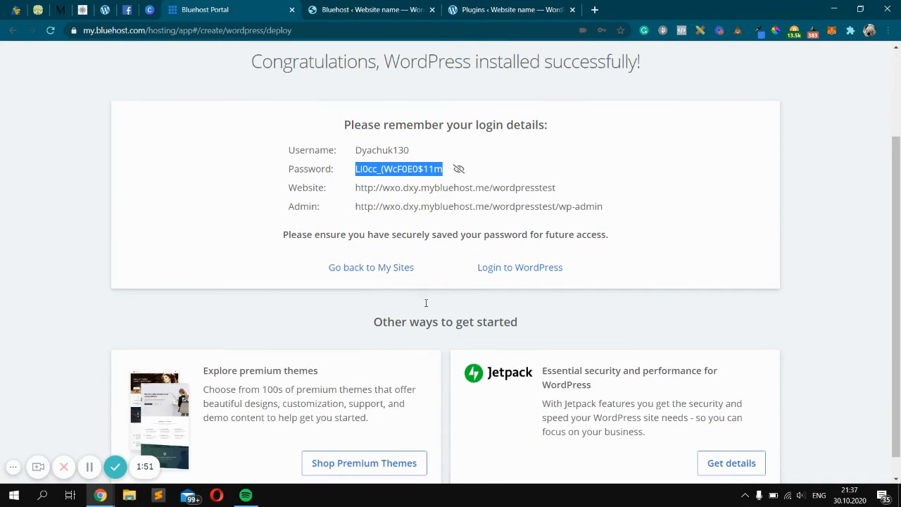
# Go back to My Sites from the success page and browse the hosted sites list
pyautogui.click(371, 268)
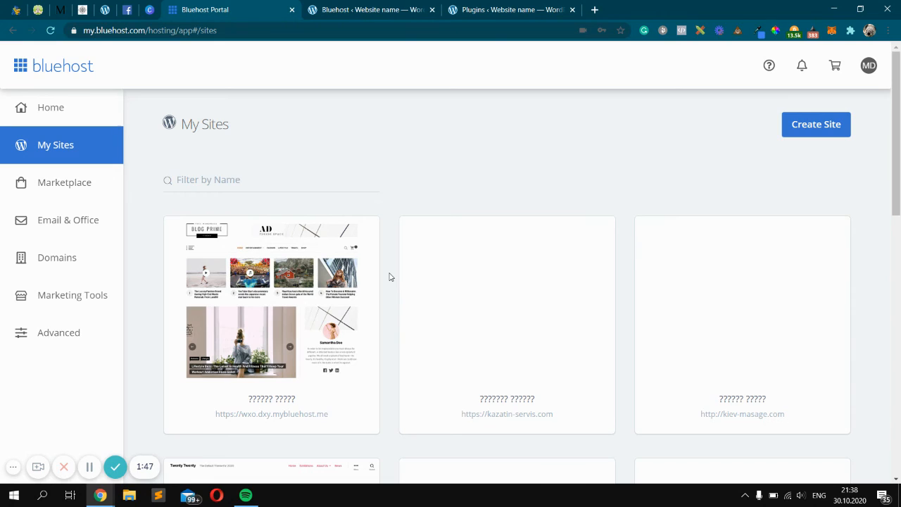
pyautogui.moveTo(64, 183)
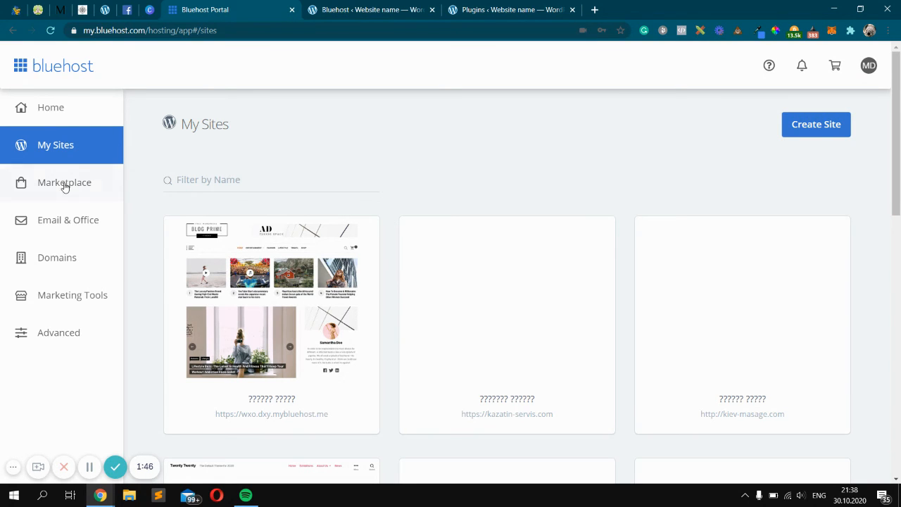
pyautogui.moveTo(71, 144)
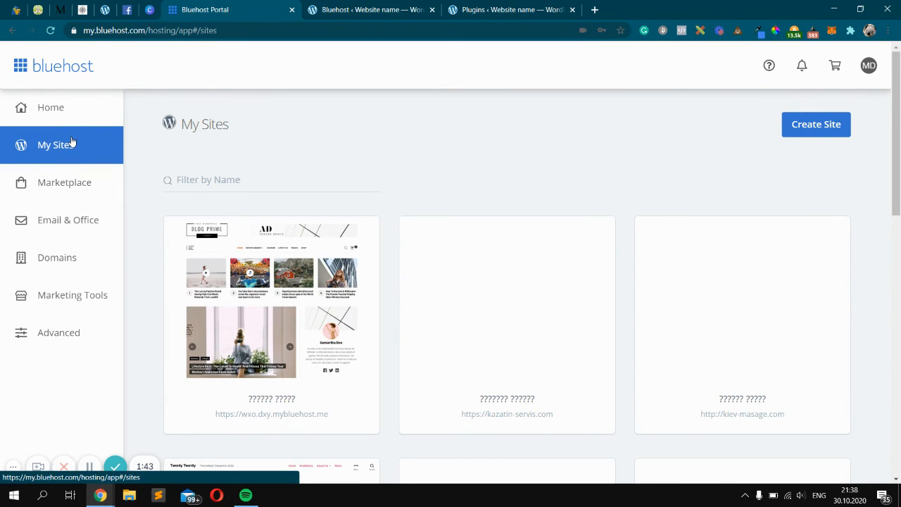
pyautogui.moveTo(301, 155)
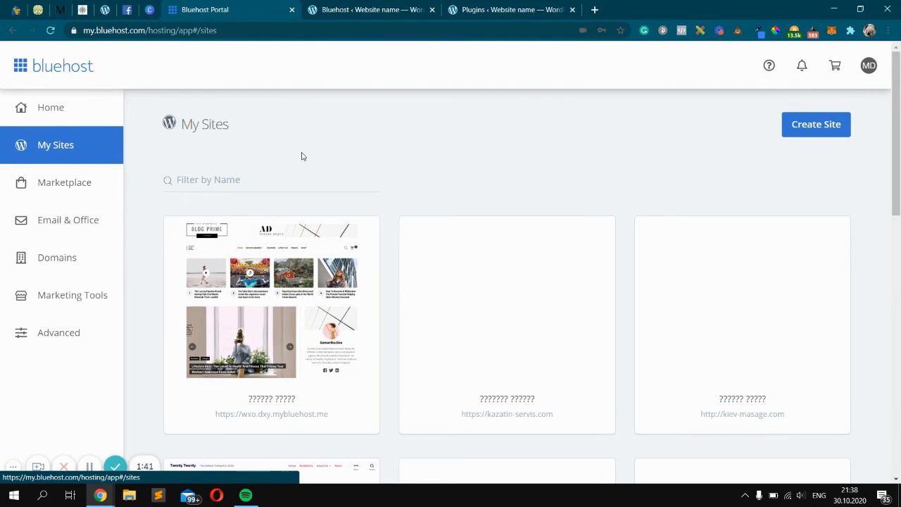
pyautogui.scroll(-3)
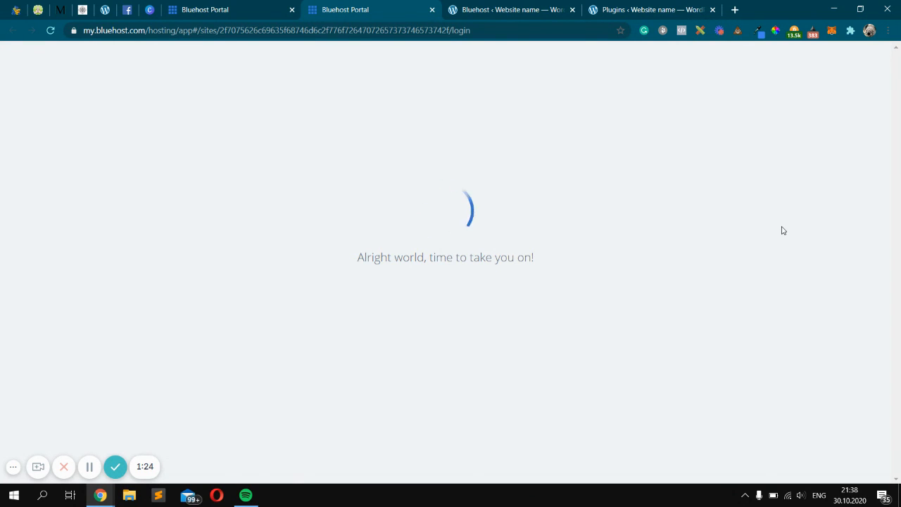
pyautogui.moveTo(513, 10)
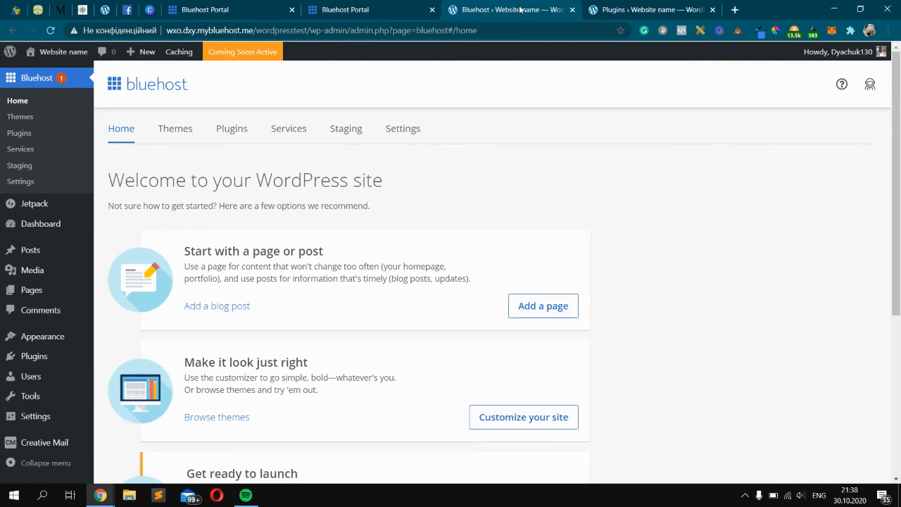
# Scroll down the Bluehost 'Welcome to your WordPress site' home page in wp-admin
pyautogui.scroll(-3)
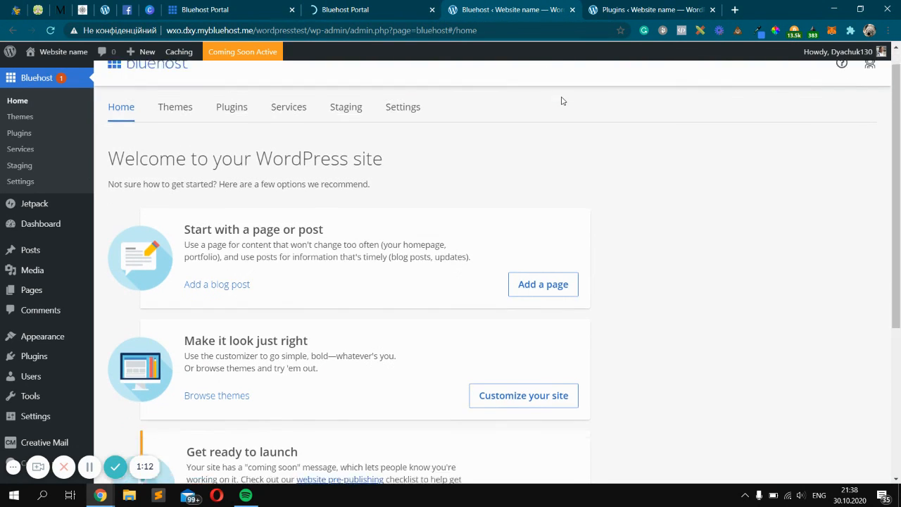